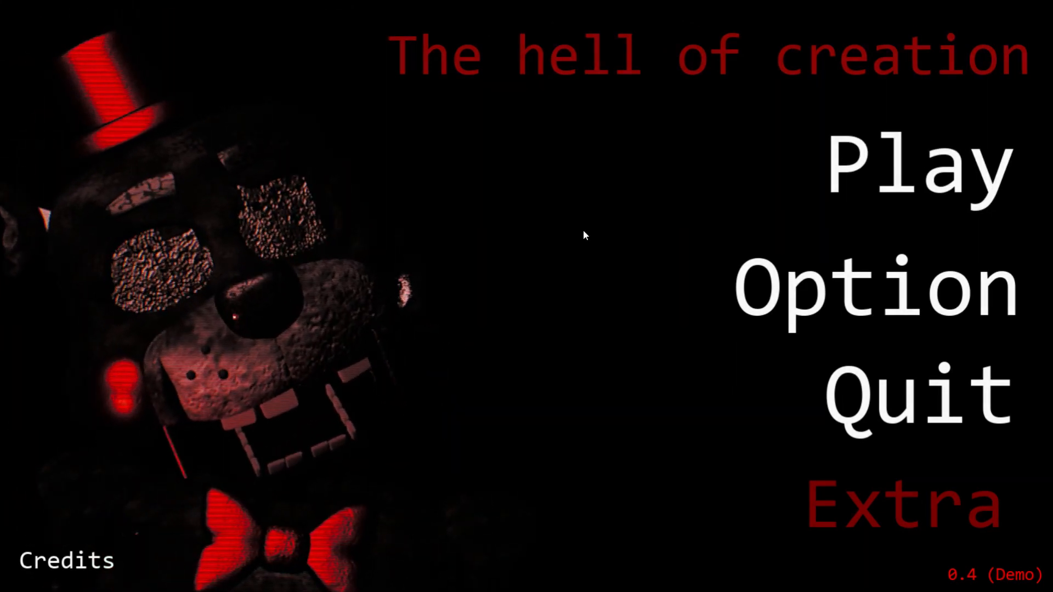
# Start a new game from the main menu via Play.
pyautogui.click(915, 173)
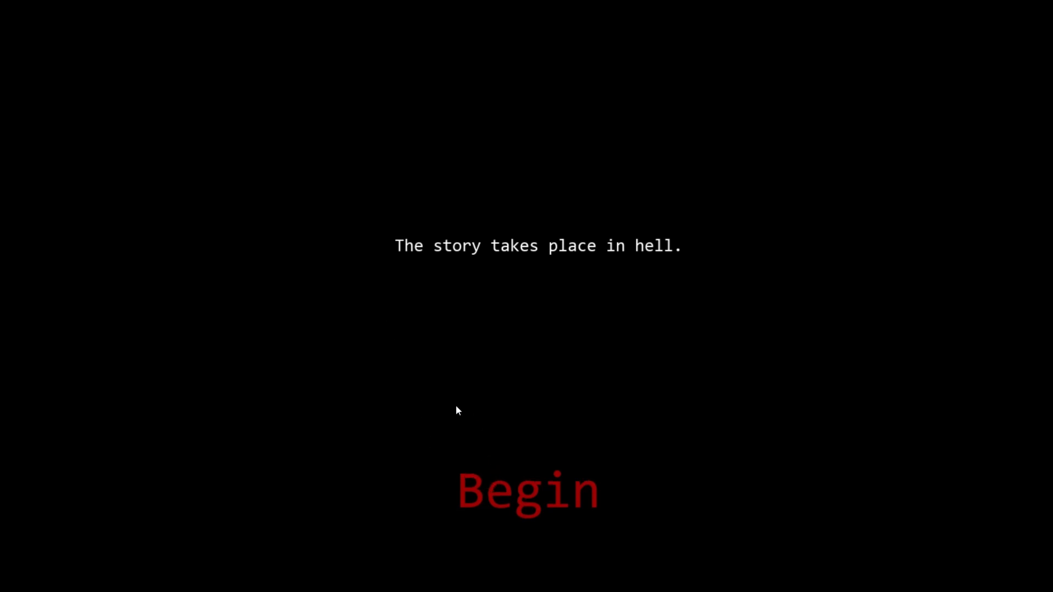
pyautogui.moveTo(468, 318)
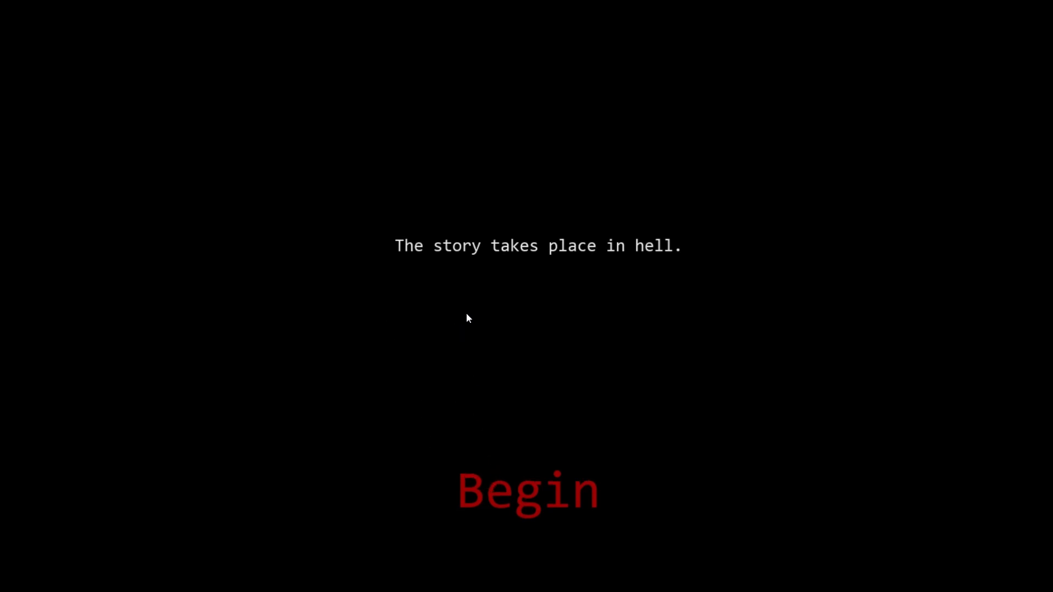
# Begin the story from the intro screen and enter the level.
pyautogui.click(527, 495)
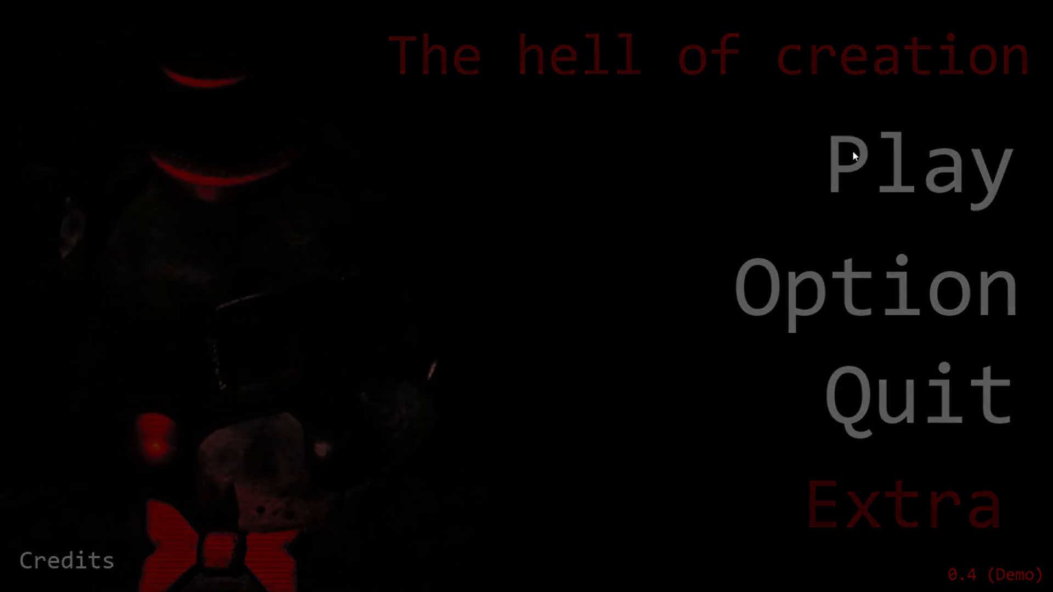
# Start the game again from the menu and begin the level from the story intro.
pyautogui.click(913, 170)
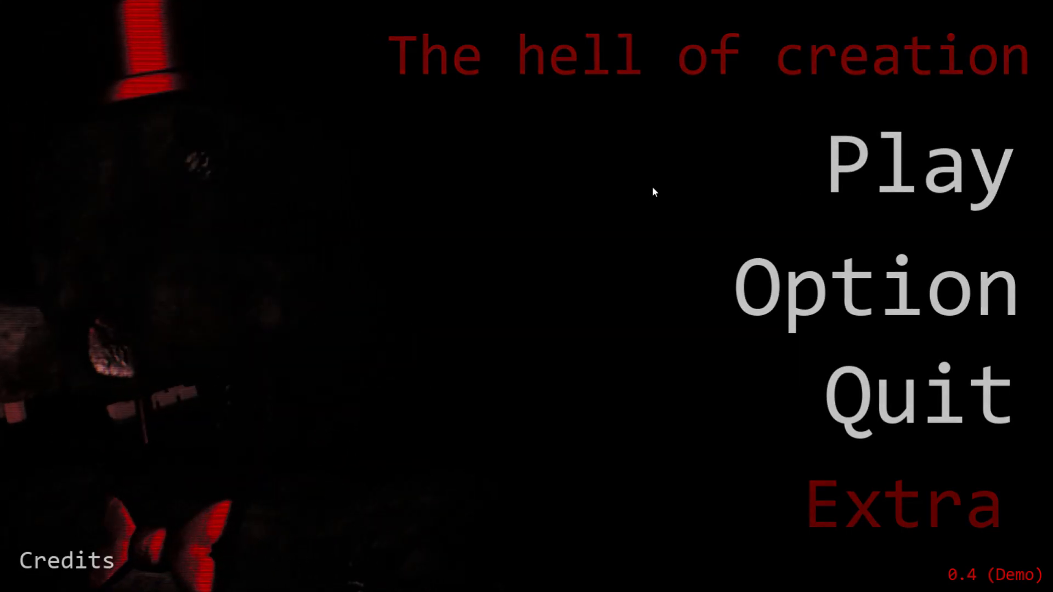
pyautogui.click(912, 170)
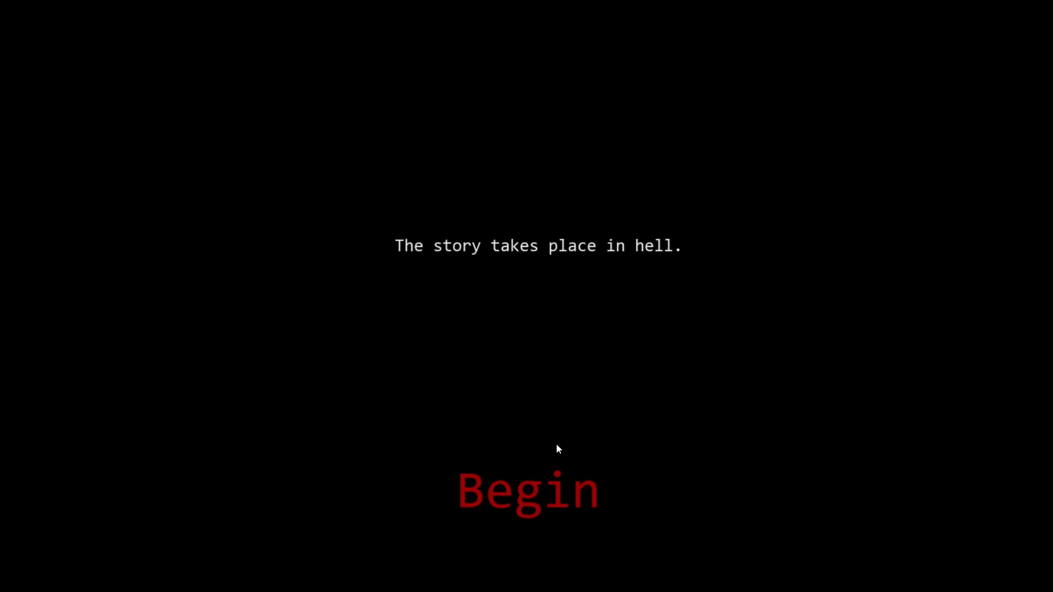
pyautogui.click(524, 497)
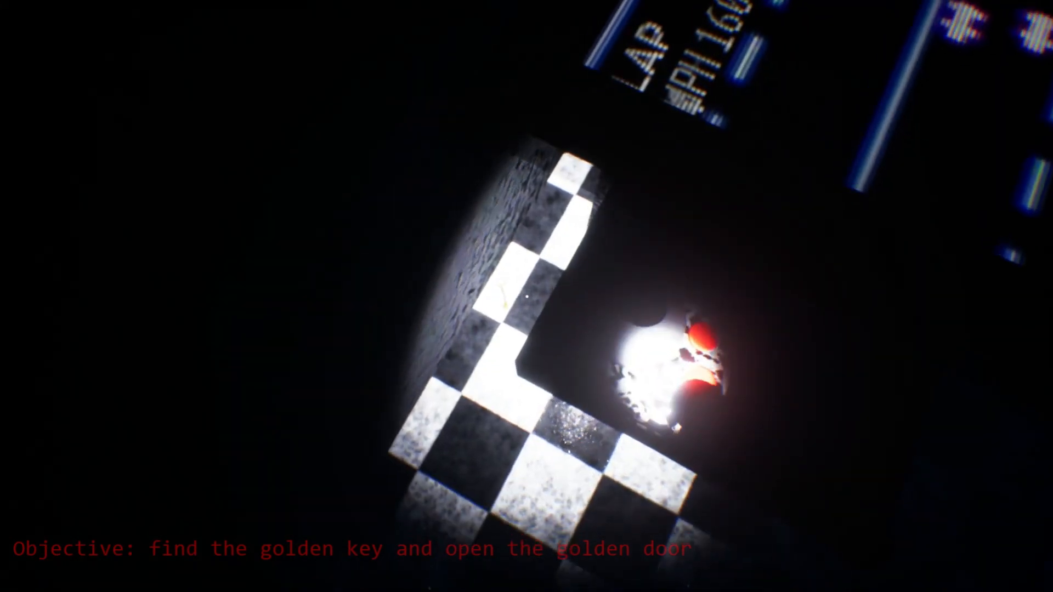
pyautogui.press('Escape')
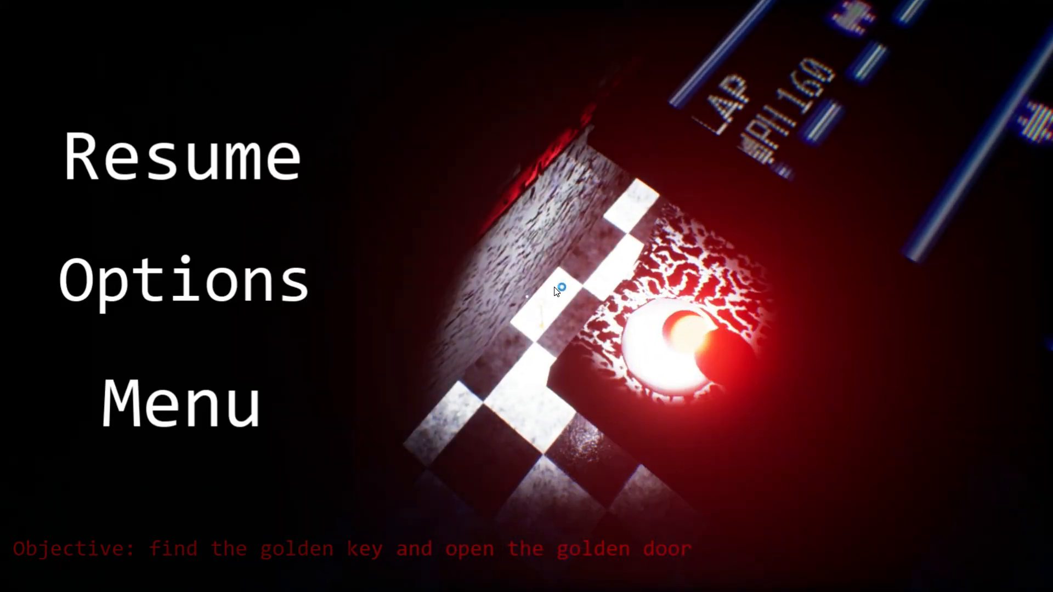
pyautogui.click(181, 159)
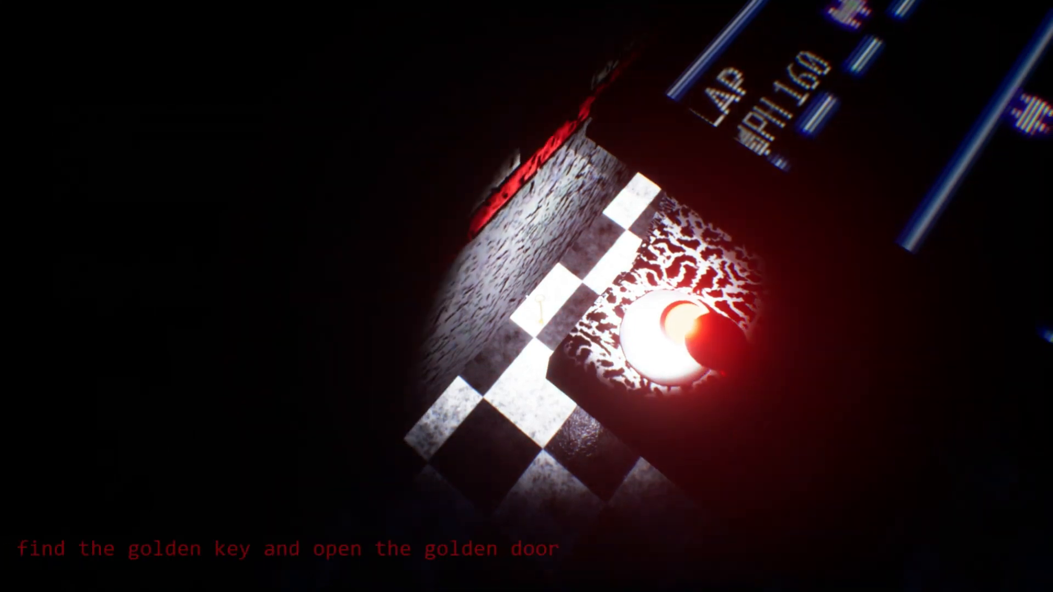